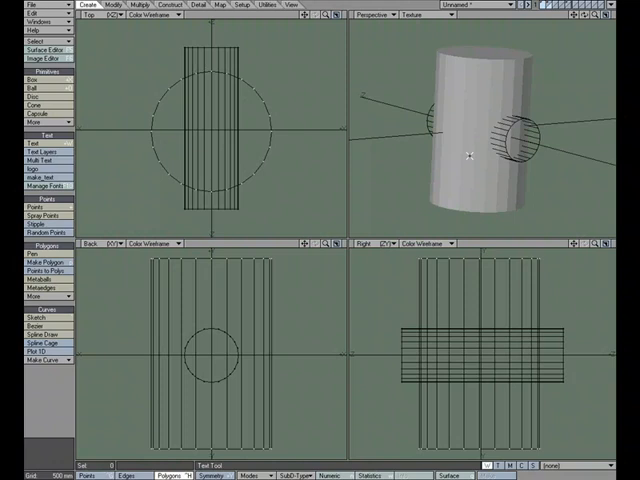
# Step: Switch to the Construct tab to reach the Reduce, Combine and Convert tools
pyautogui.click(273, 8)
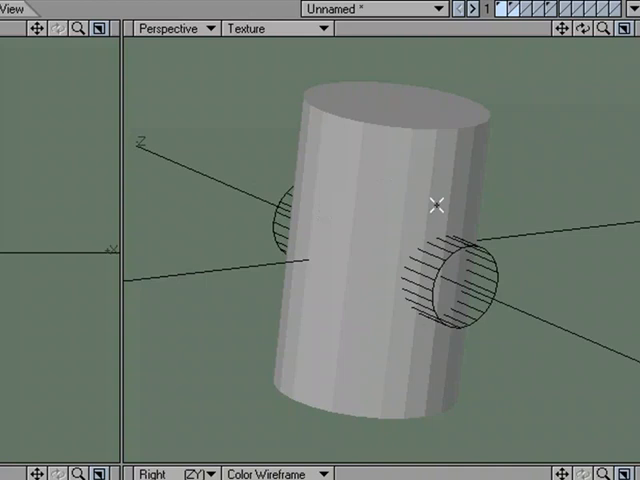
pyautogui.moveTo(538, 52)
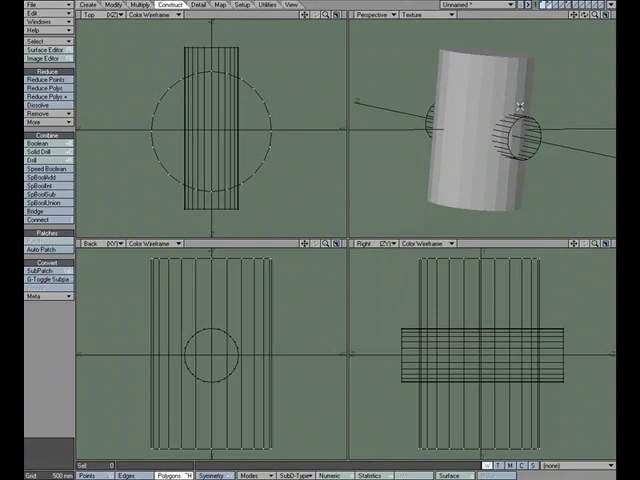
# Step: Subtract the crossbar from the tall cylinder using Boolean with the Subtract operation
pyautogui.click(31, 152)
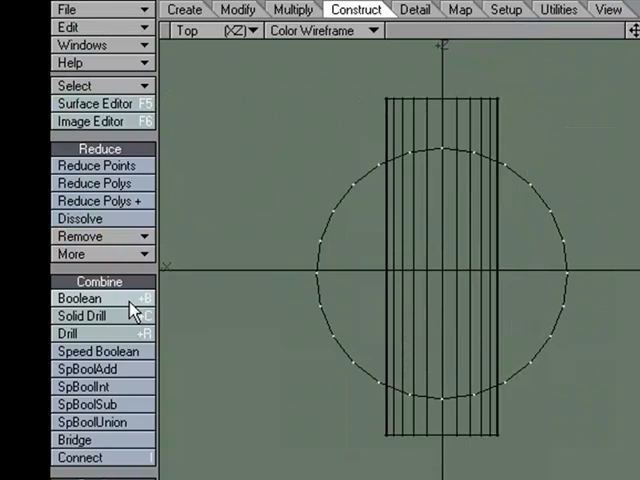
pyautogui.click(78, 298)
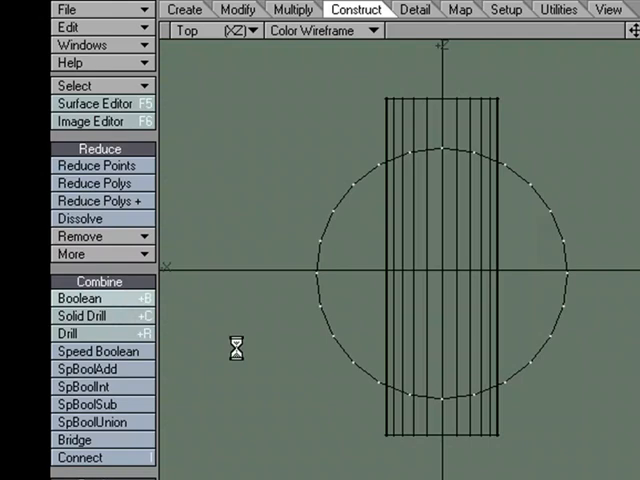
pyautogui.click(67, 297)
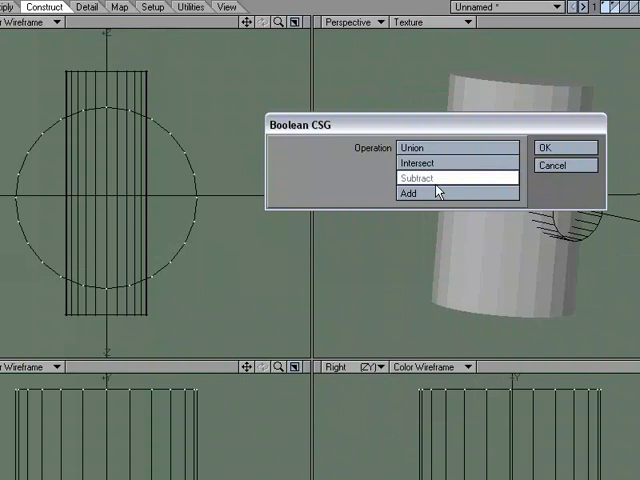
pyautogui.moveTo(450, 187)
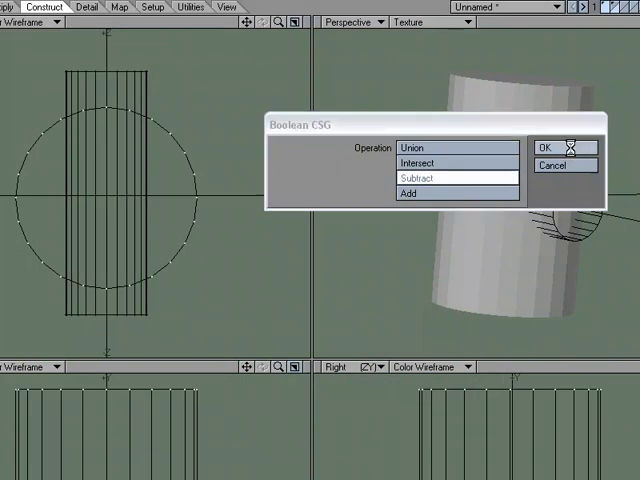
pyautogui.click(547, 147)
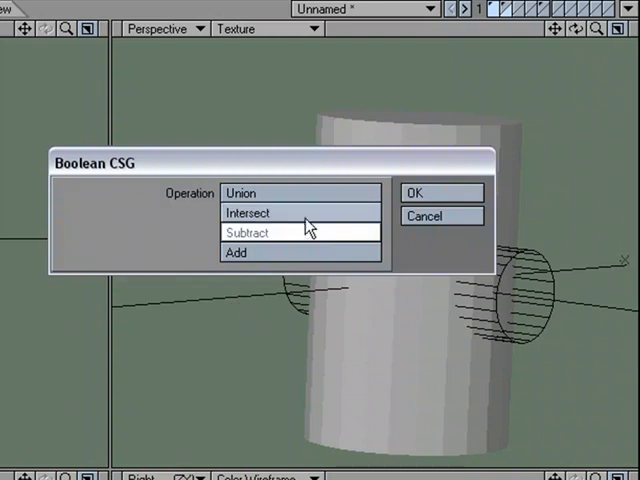
# Step: Choose the Boolean operation in the Boolean CSG dialog and confirm it
pyautogui.click(420, 191)
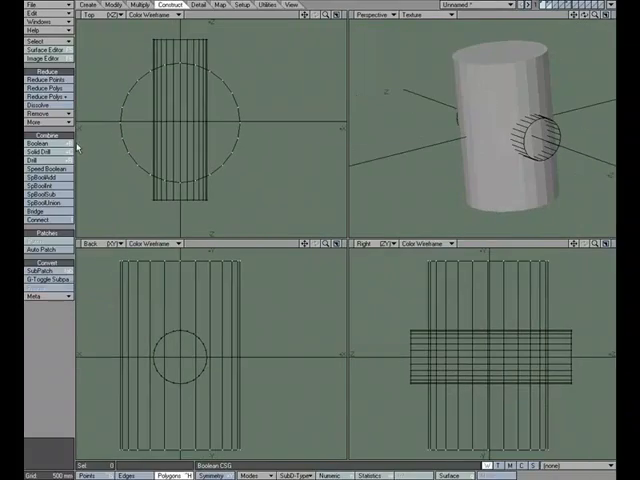
# Step: Reopen the Boolean CSG dialog from the Combine group
pyautogui.click(30, 143)
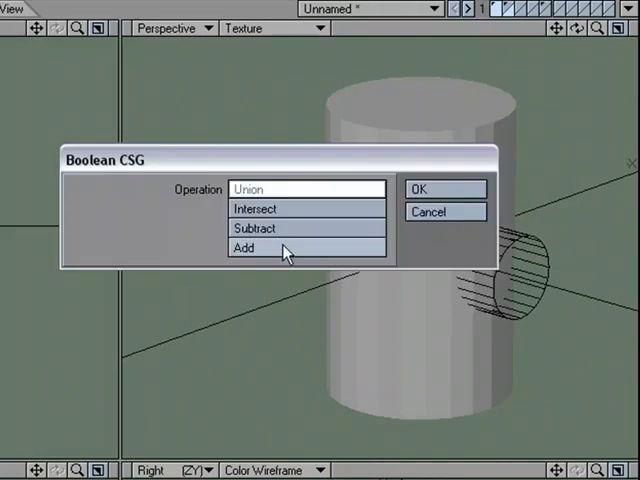
# Step: Choose Add in the Boolean CSG dialog to merge the crossbar caps in
pyautogui.click(425, 188)
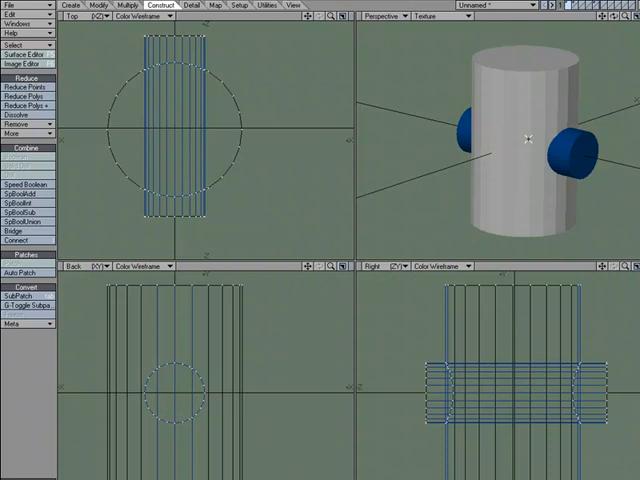
pyautogui.moveTo(547, 147)
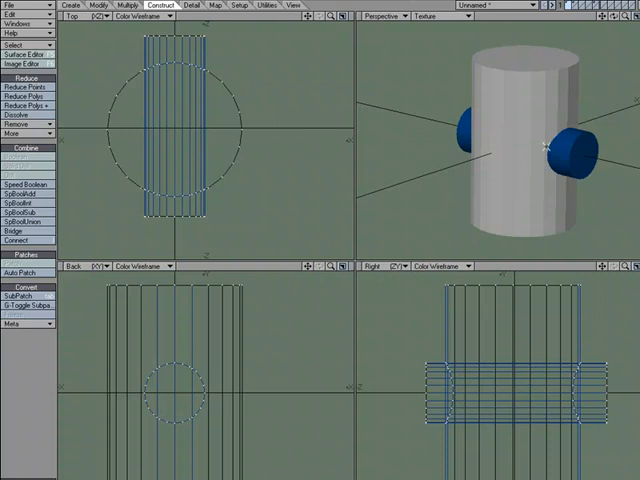
pyautogui.moveTo(158, 167)
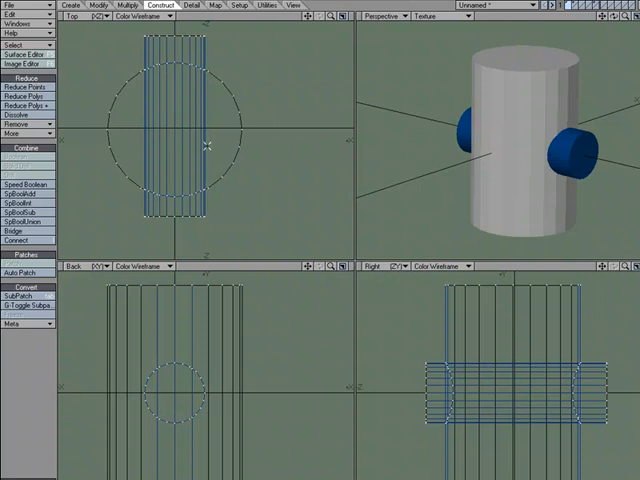
pyautogui.moveTo(194, 111)
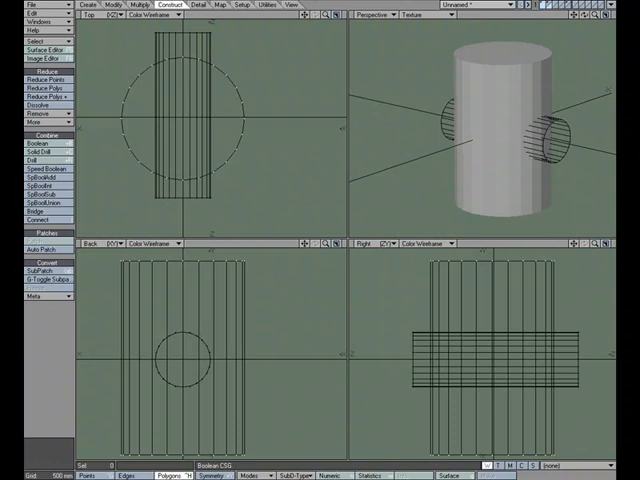
pyautogui.moveTo(516, 144)
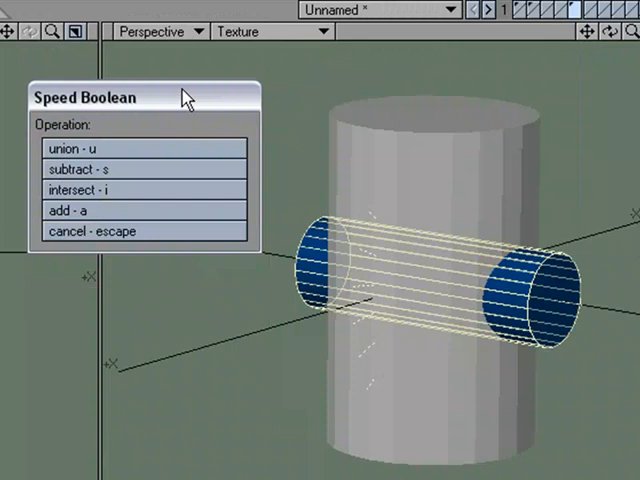
pyautogui.moveTo(268, 145)
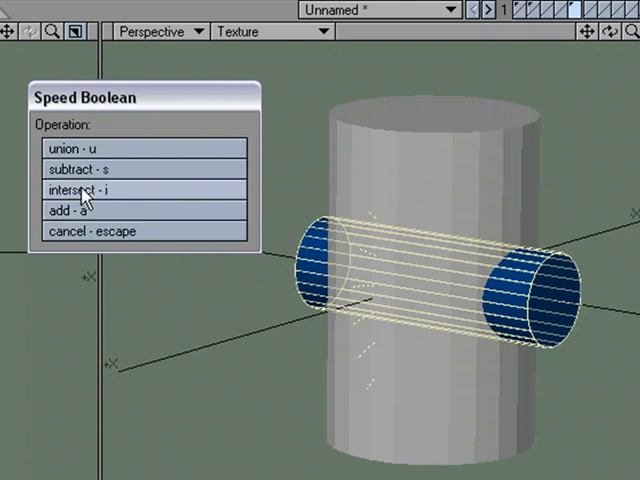
pyautogui.click(79, 189)
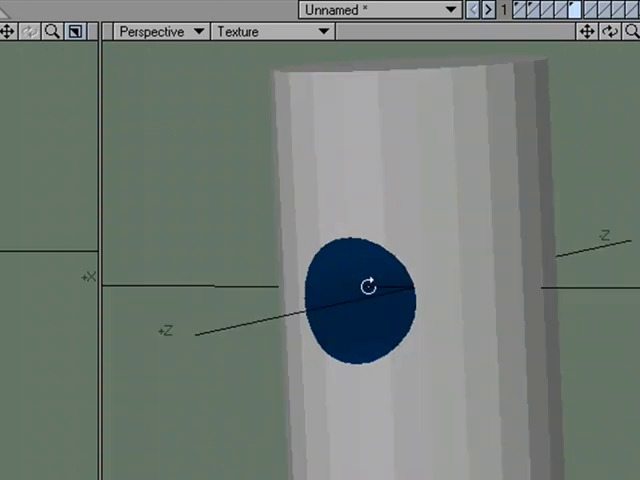
pyautogui.moveTo(365, 285); pyautogui.dragTo(490, 270)
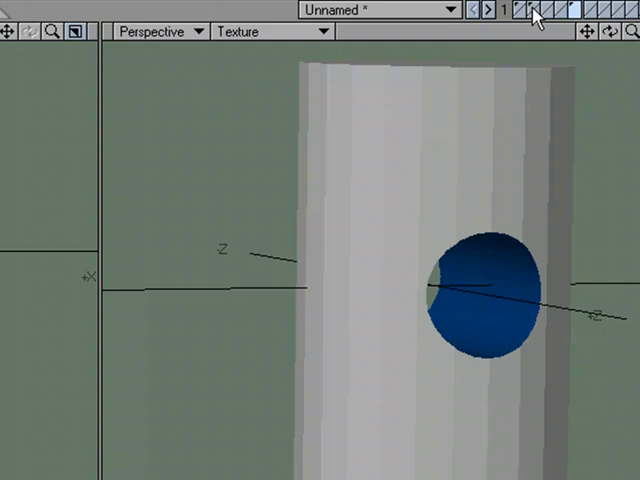
pyautogui.moveTo(535, 15)
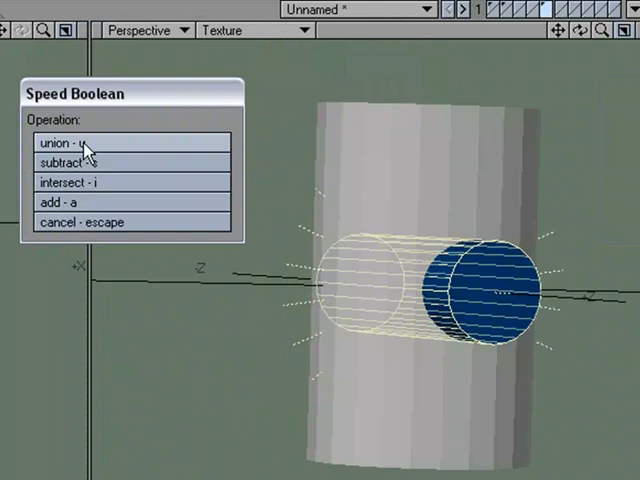
pyautogui.moveTo(50, 163)
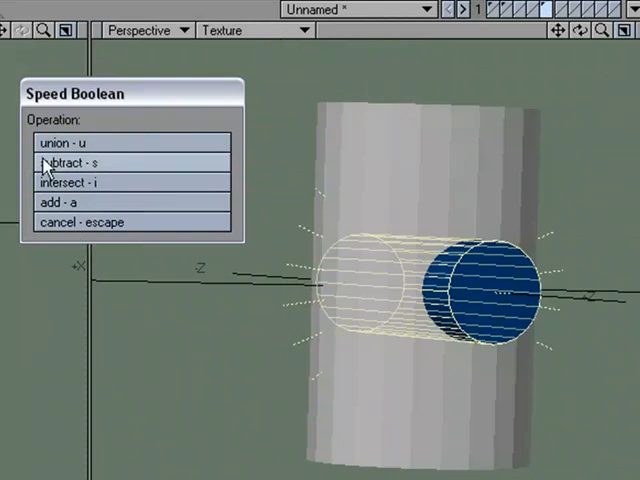
pyautogui.moveTo(167, 173)
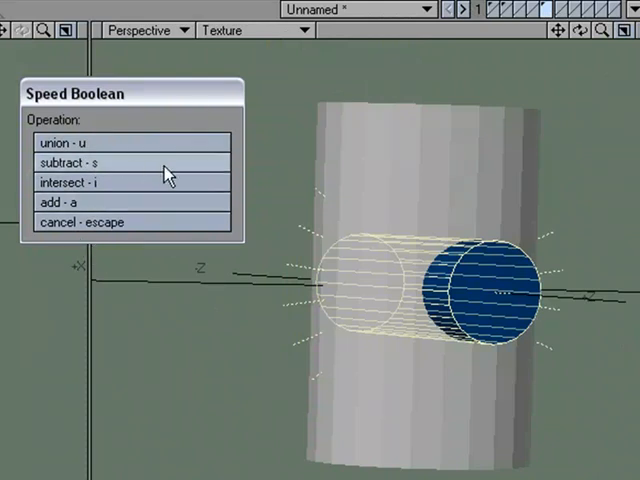
pyautogui.moveTo(90, 147)
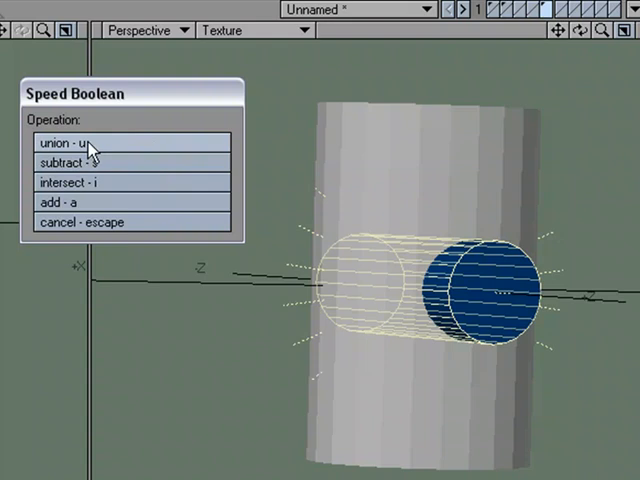
pyautogui.moveTo(97, 188)
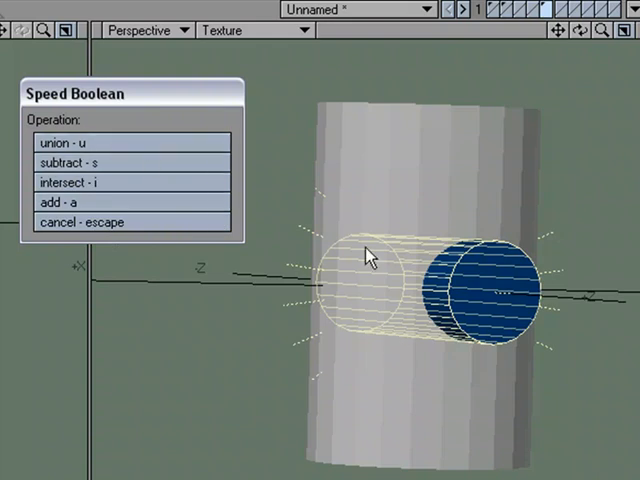
pyautogui.moveTo(255, 210)
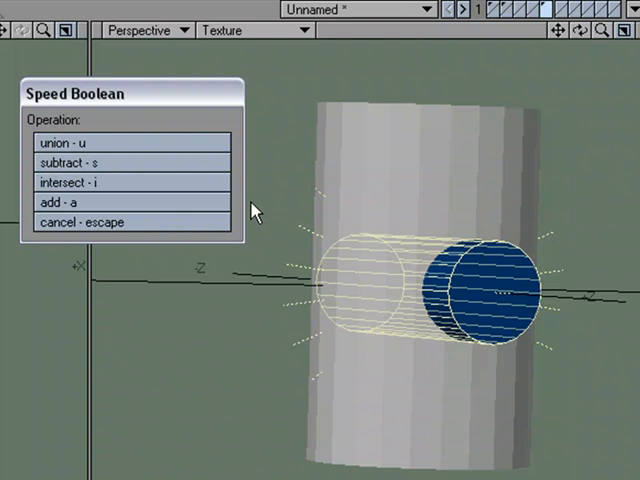
pyautogui.moveTo(400, 268)
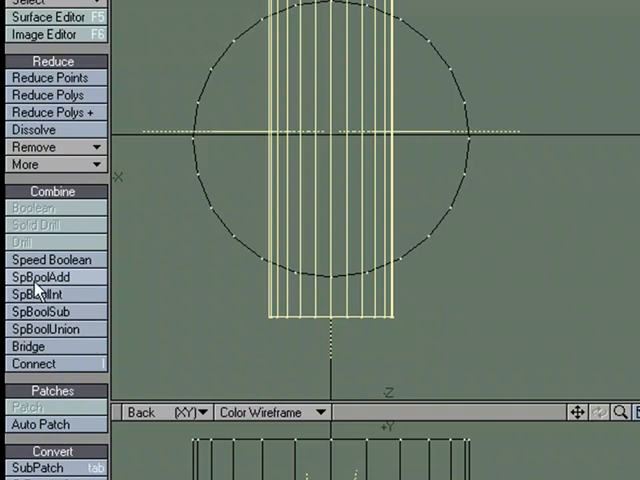
pyautogui.moveTo(57, 311)
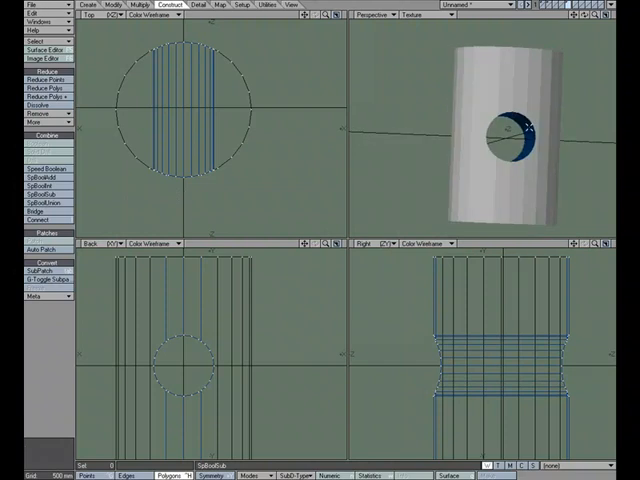
# Step: Subtract the background cylinder from the foreground one with Speed Boolean subtract
pyautogui.click(38, 167)
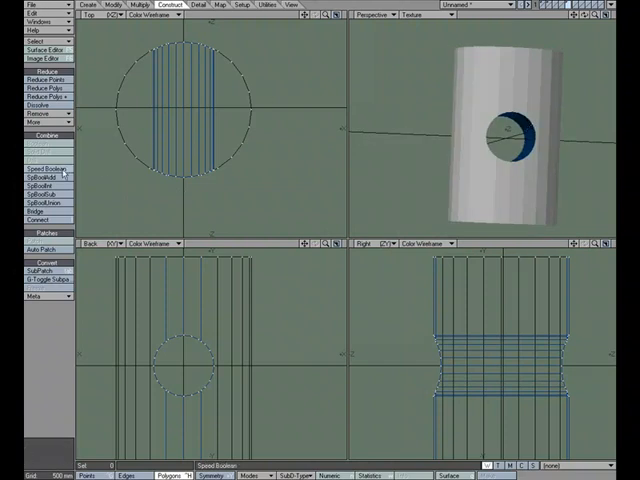
pyautogui.click(44, 167)
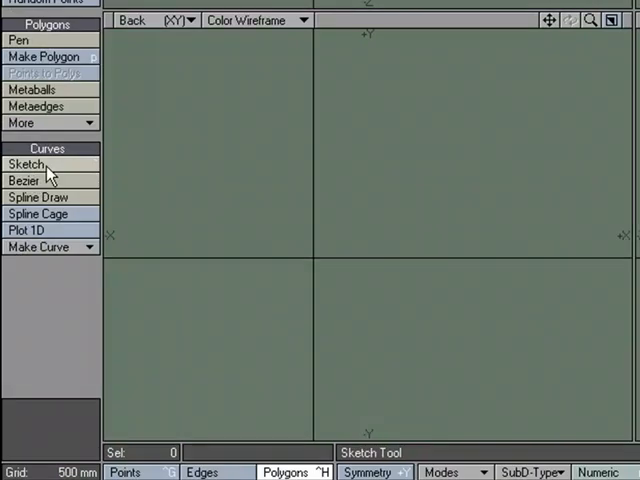
# Step: Drag in the Back viewport to sketch a freehand polygon outline
pyautogui.moveTo(230, 163); pyautogui.dragTo(232, 238)
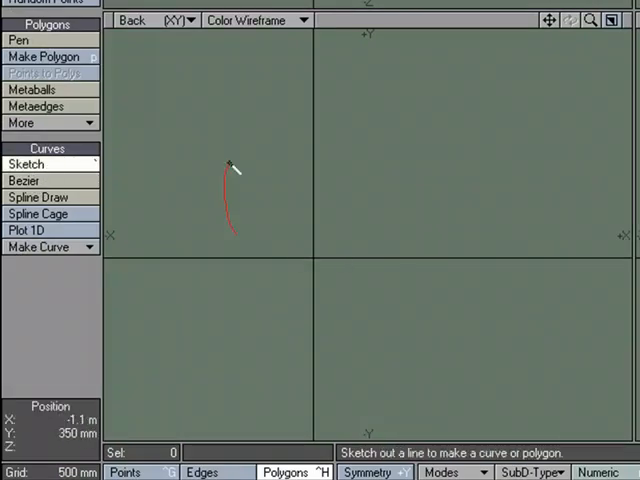
pyautogui.moveTo(228, 230); pyautogui.dragTo(324, 325)
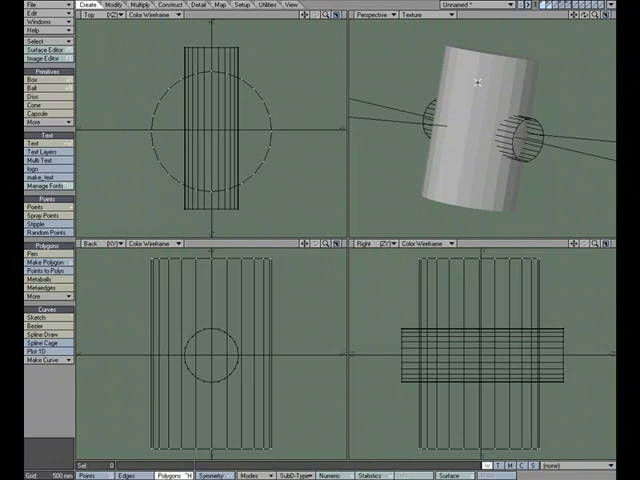
pyautogui.moveTo(497, 118)
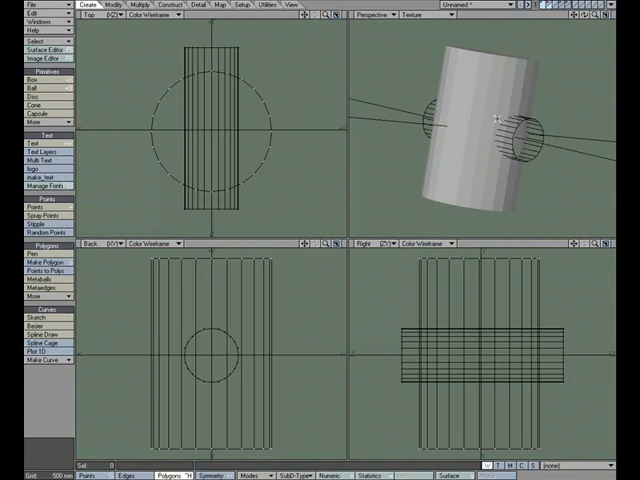